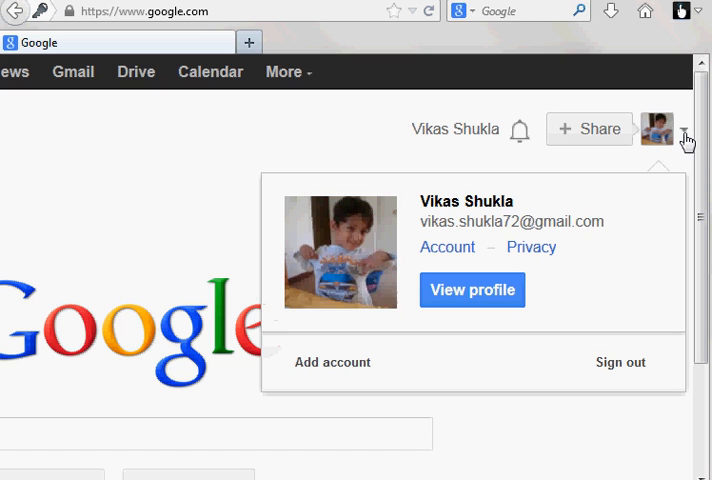
pyautogui.moveTo(690, 140)
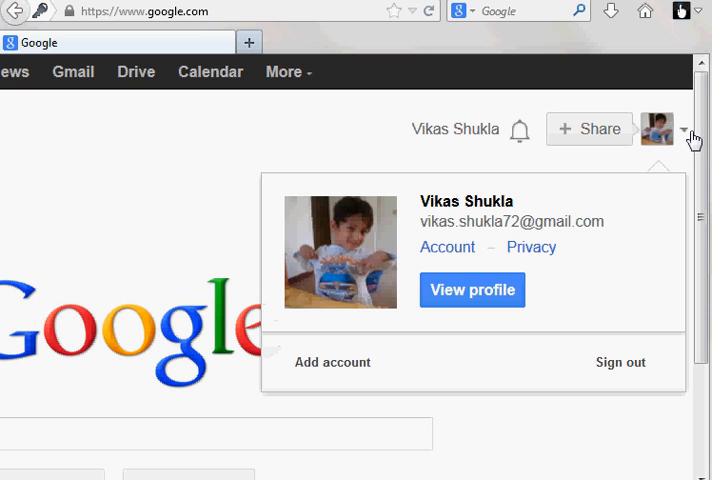
# Open your own Google+ profile page from the account dropdown.
pyautogui.click(472, 290)
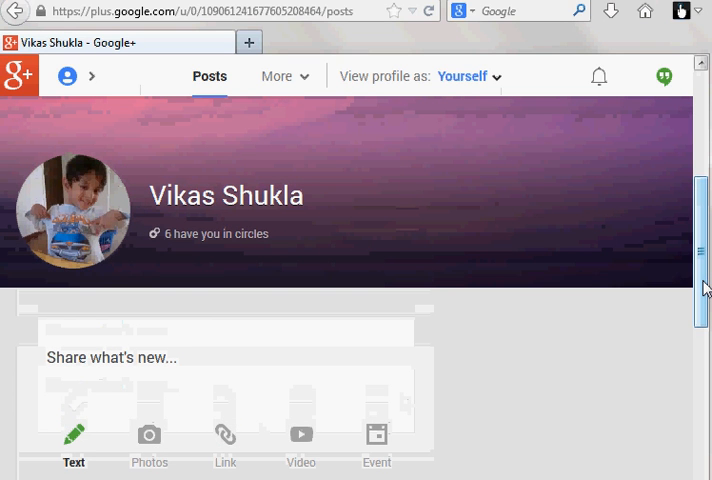
pyautogui.moveTo(657, 334)
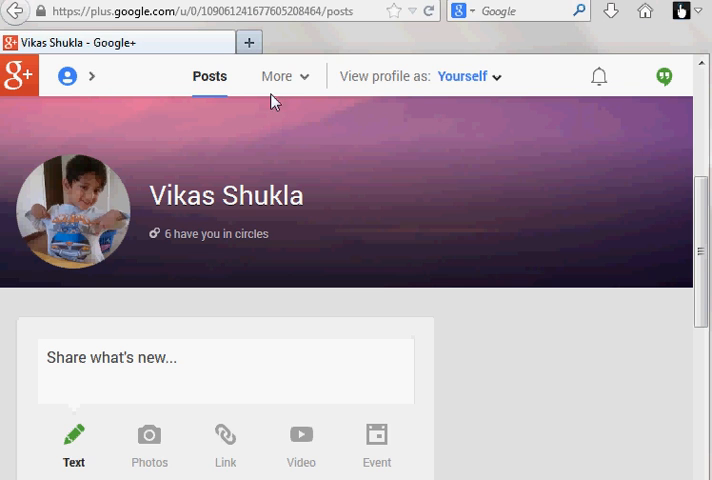
# Open the profile's Photos tab from the More menu.
pyautogui.click(276, 76)
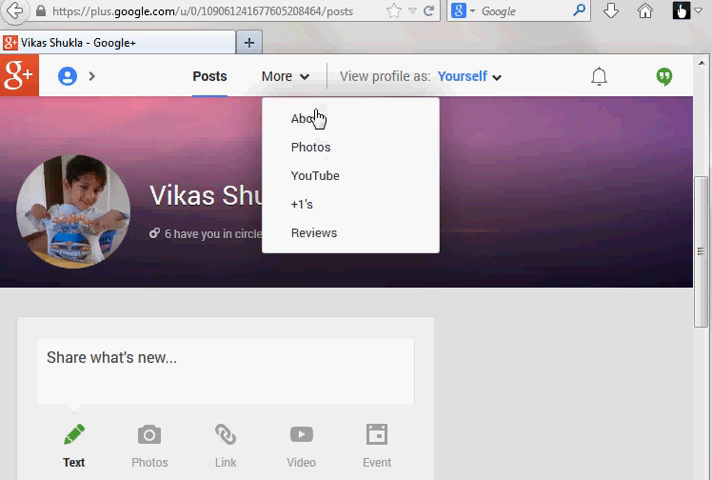
pyautogui.click(310, 147)
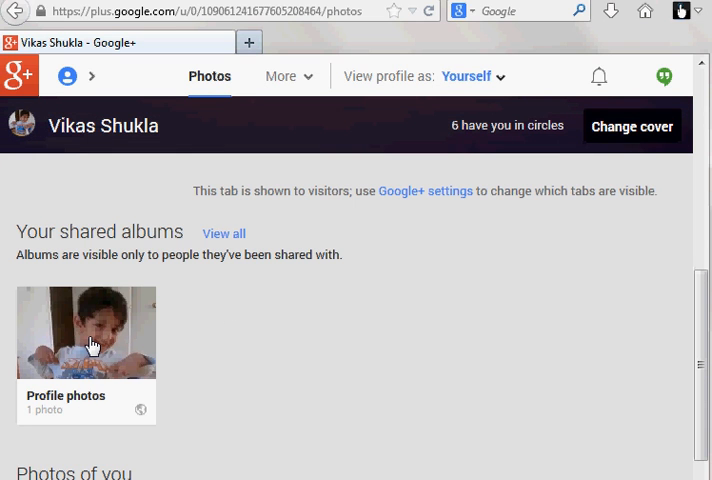
# Select the single photo in the Profile photos album, delete it, and dismiss the trash notice.
pyautogui.click(85, 333)
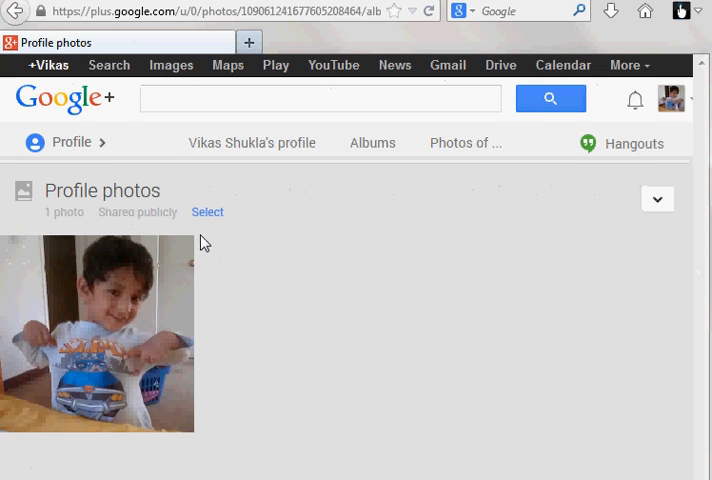
pyautogui.click(97, 333)
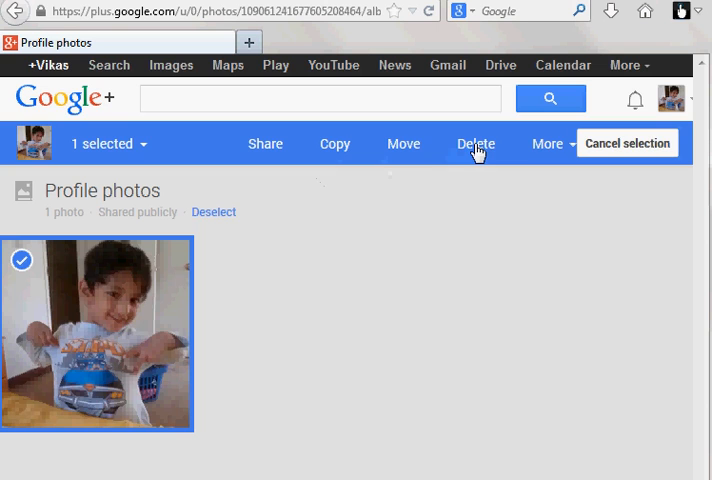
pyautogui.click(476, 143)
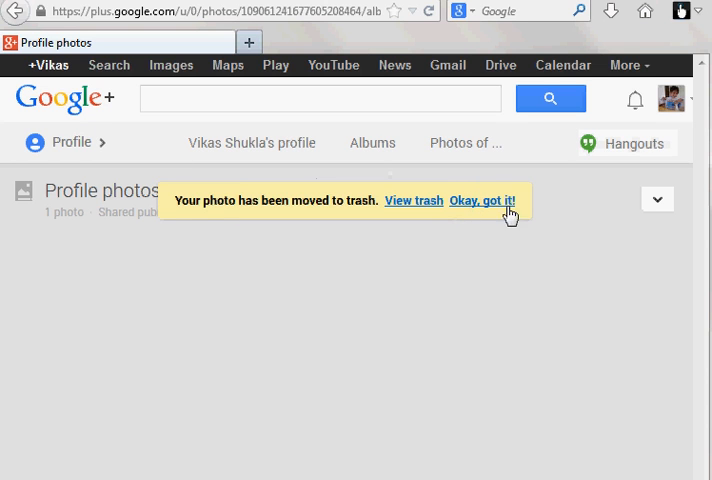
pyautogui.click(487, 200)
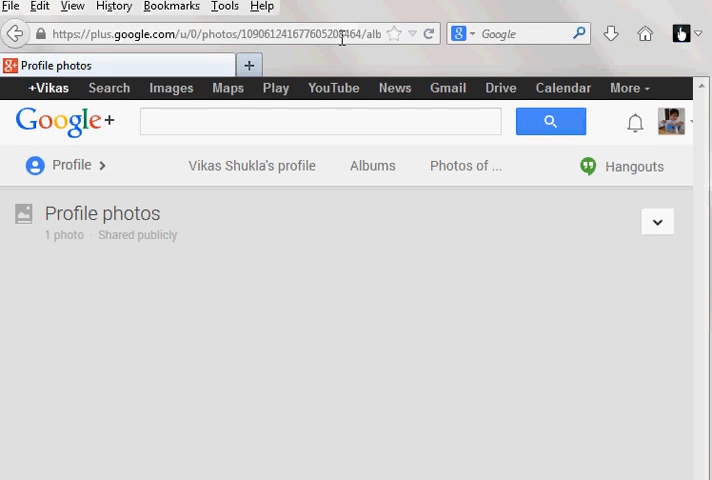
# Go to google.com and reopen your profile, now showing the default avatar.
pyautogui.write('google.com')
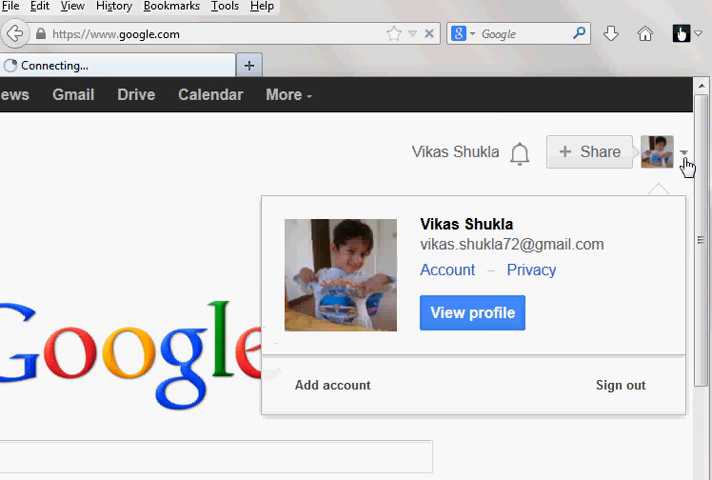
pyautogui.click(472, 312)
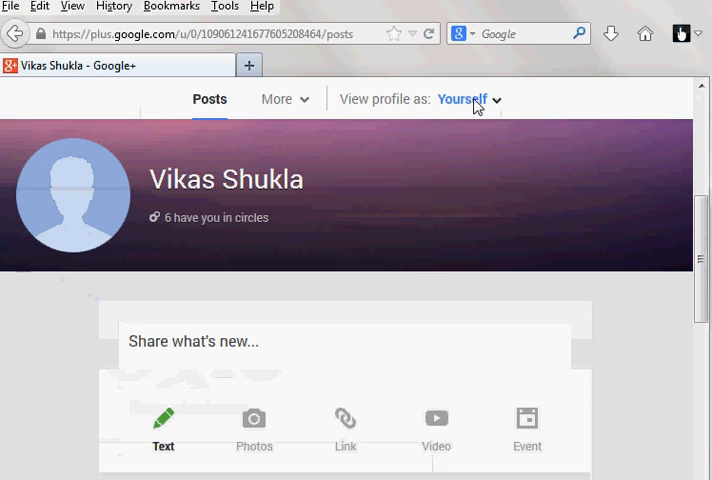
# Enter google.com in the address bar to return to the homepage.
pyautogui.click(200, 33)
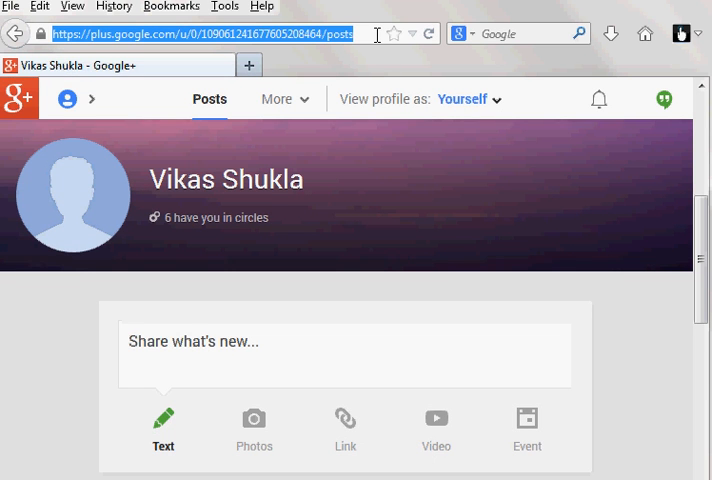
pyautogui.write('google.com/')
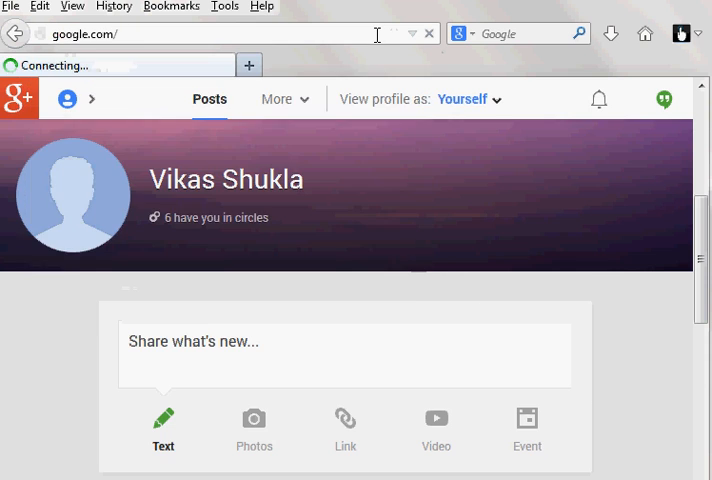